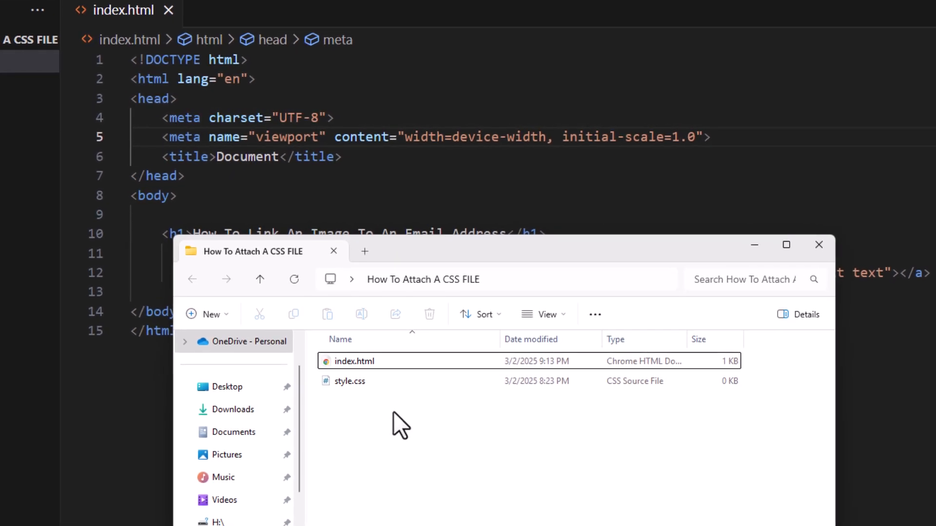
pyautogui.moveTo(391, 394)
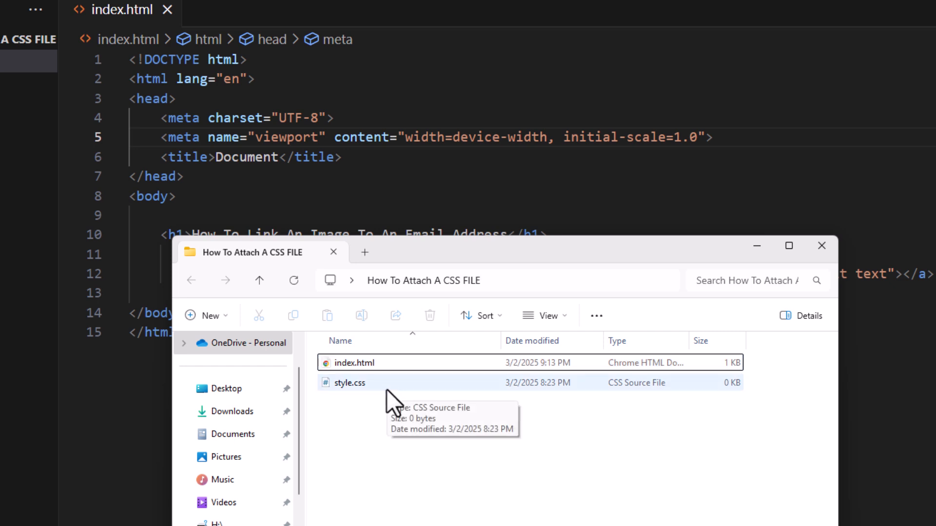
pyautogui.moveTo(388, 417)
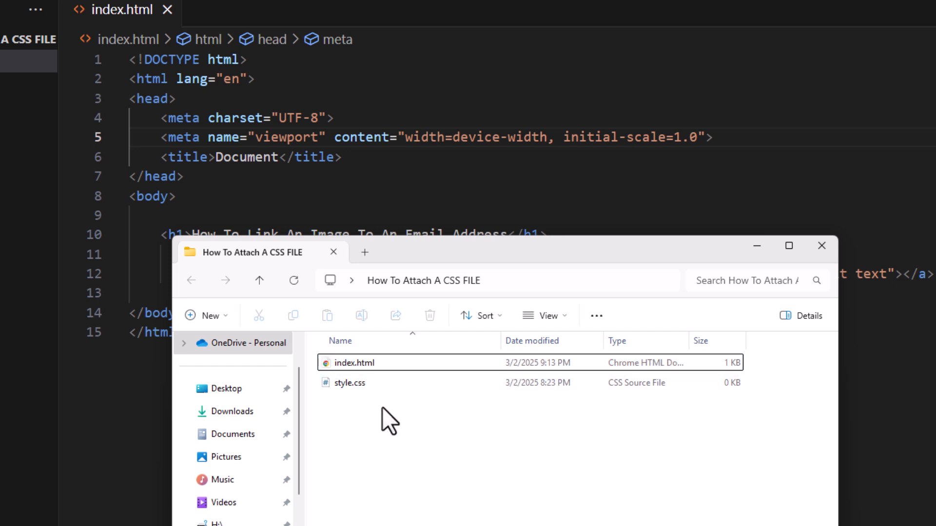
pyautogui.moveTo(398, 388)
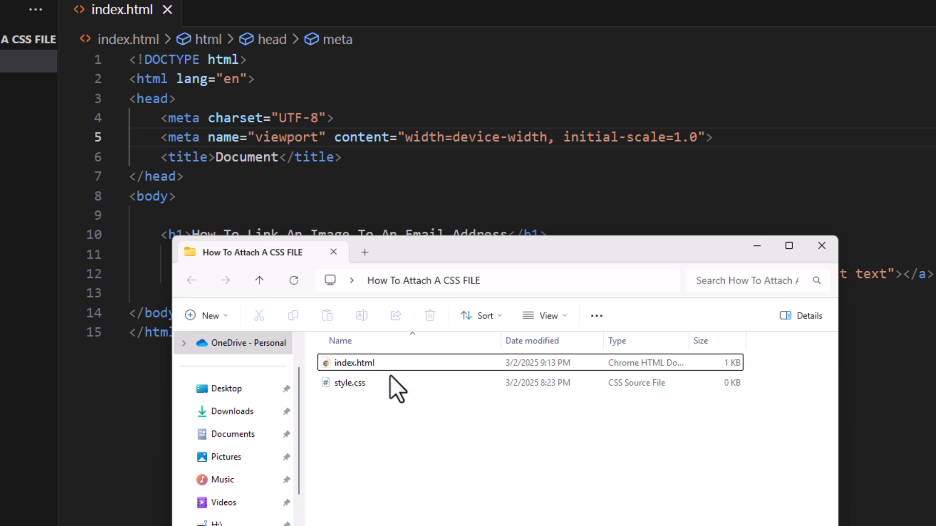
pyautogui.moveTo(369, 412)
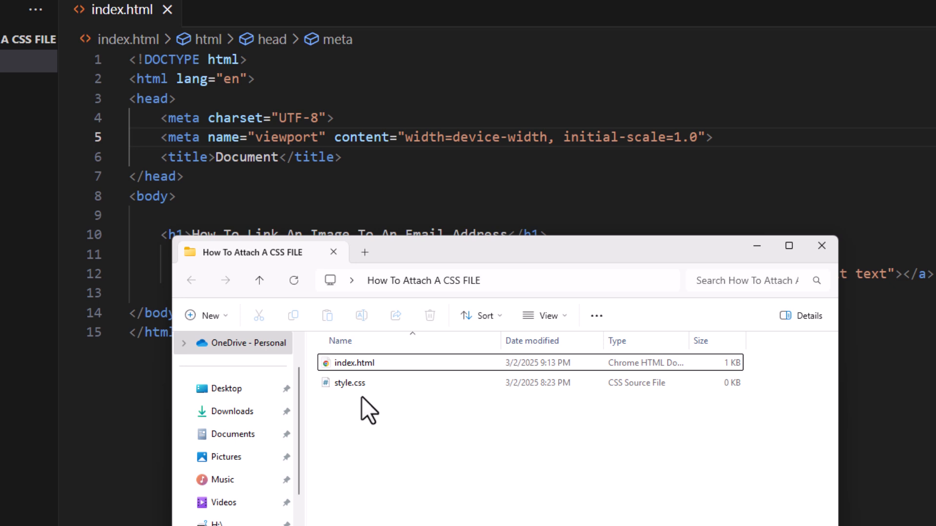
pyautogui.moveTo(369, 412)
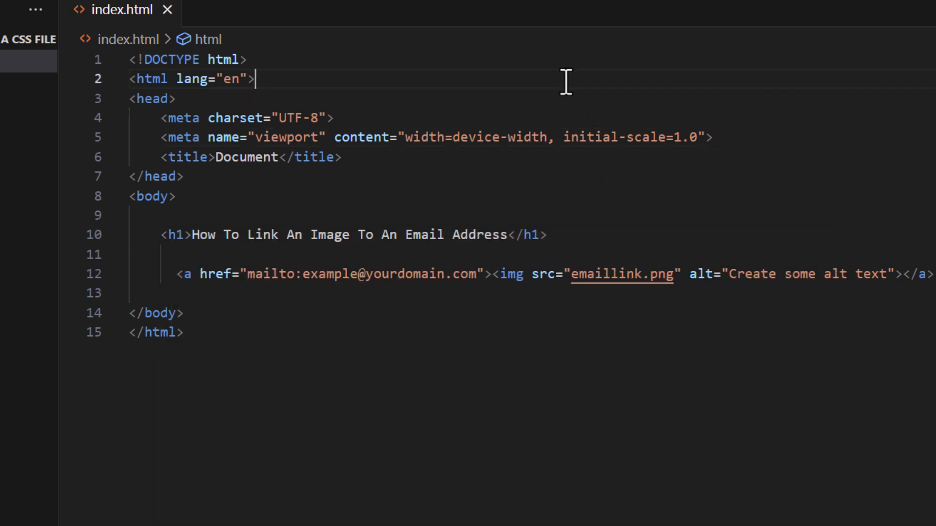
pyautogui.moveTo(331, 173)
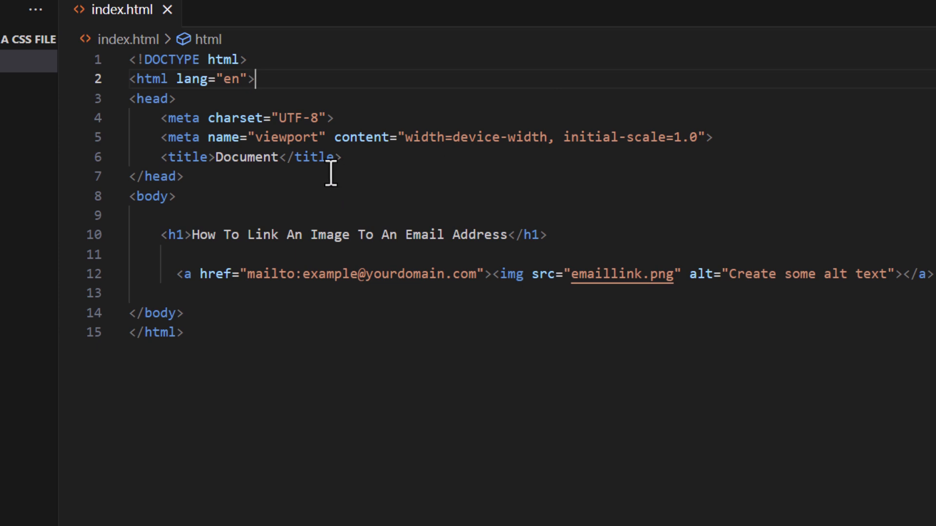
pyautogui.moveTo(253, 173)
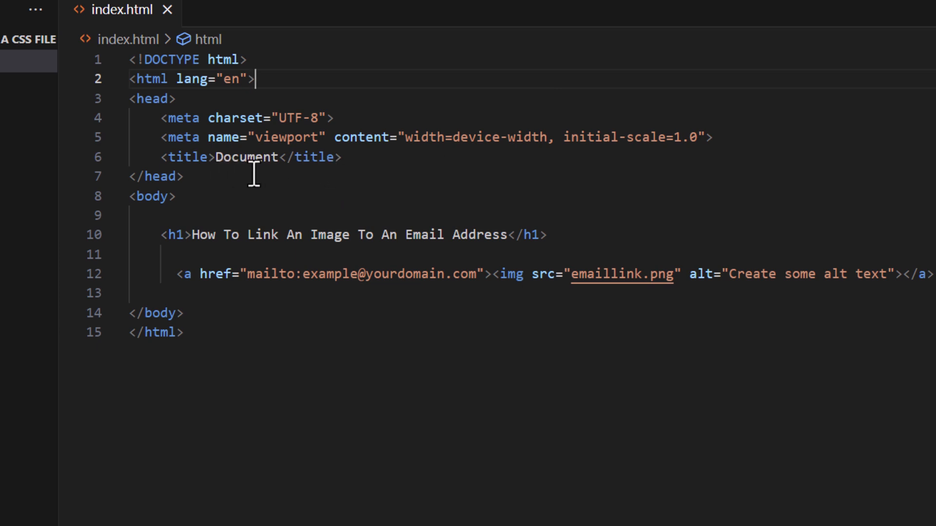
pyautogui.moveTo(297, 172)
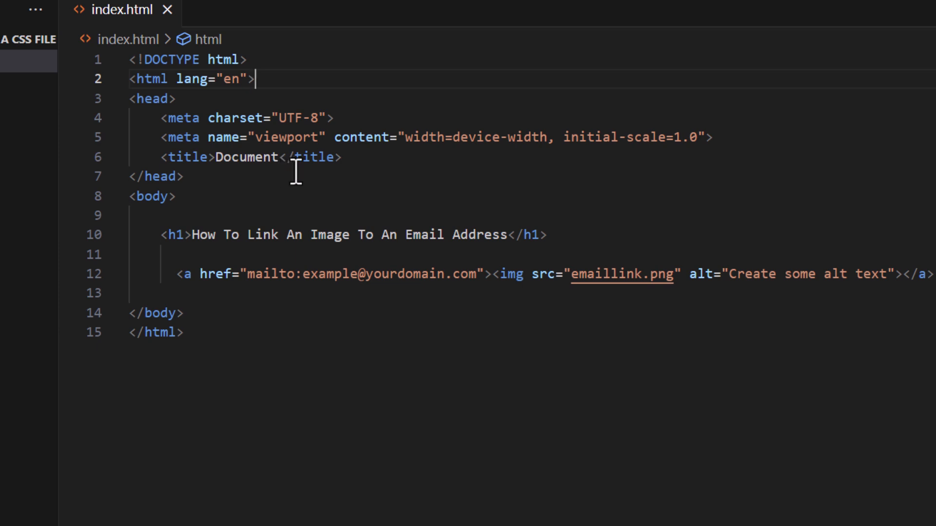
pyautogui.moveTo(710, 148)
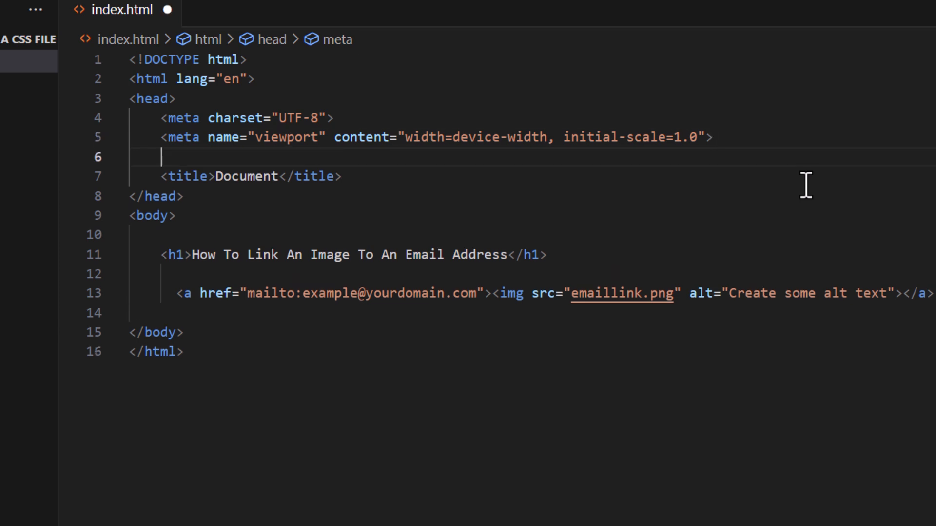
# Insert the link:css Emmet snippet after the viewport meta, linking style.css
pyautogui.write('l')
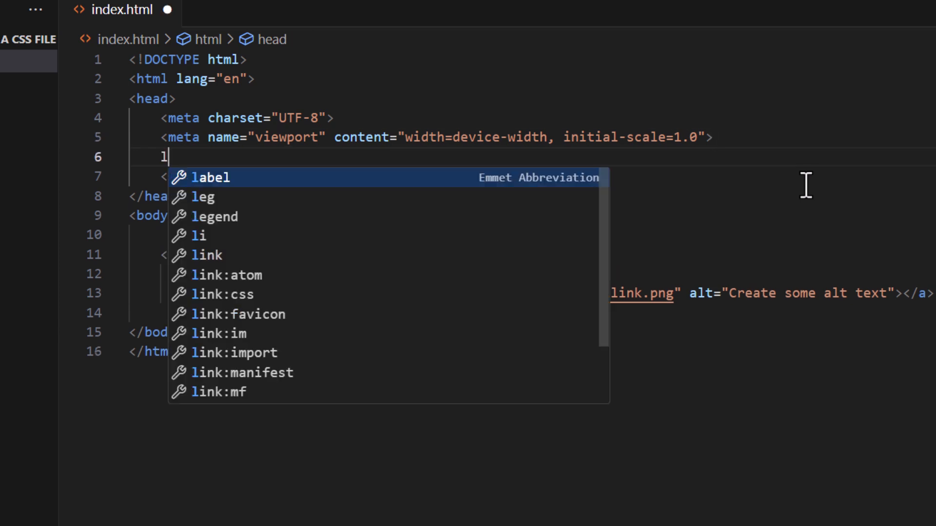
pyautogui.write('ink')
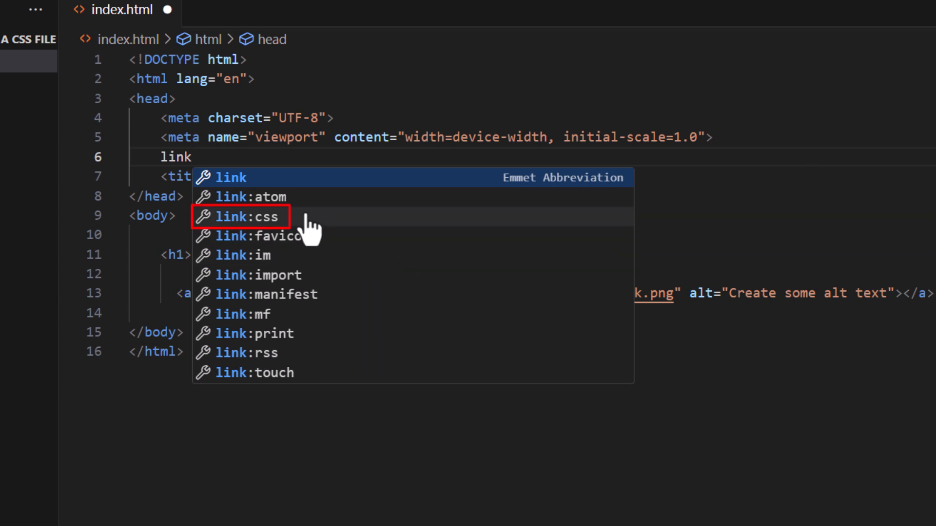
pyautogui.moveTo(293, 233)
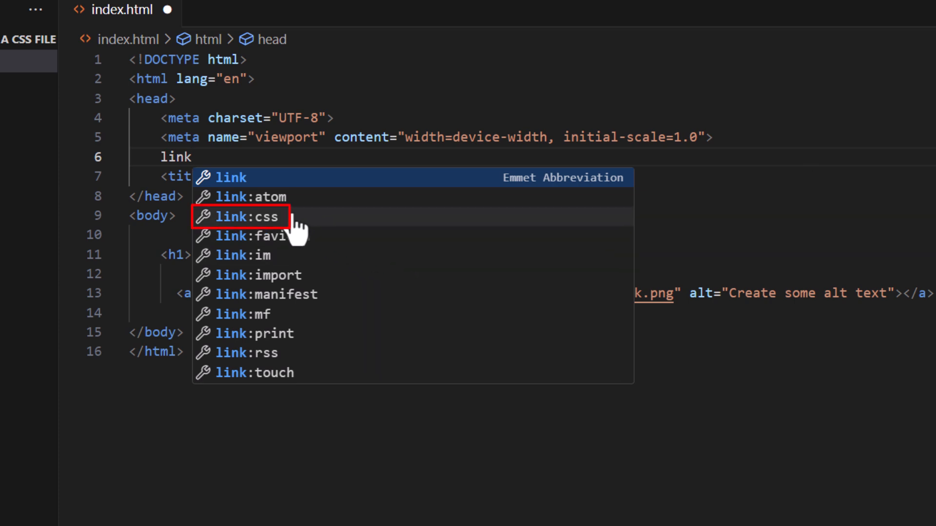
pyautogui.click(245, 216)
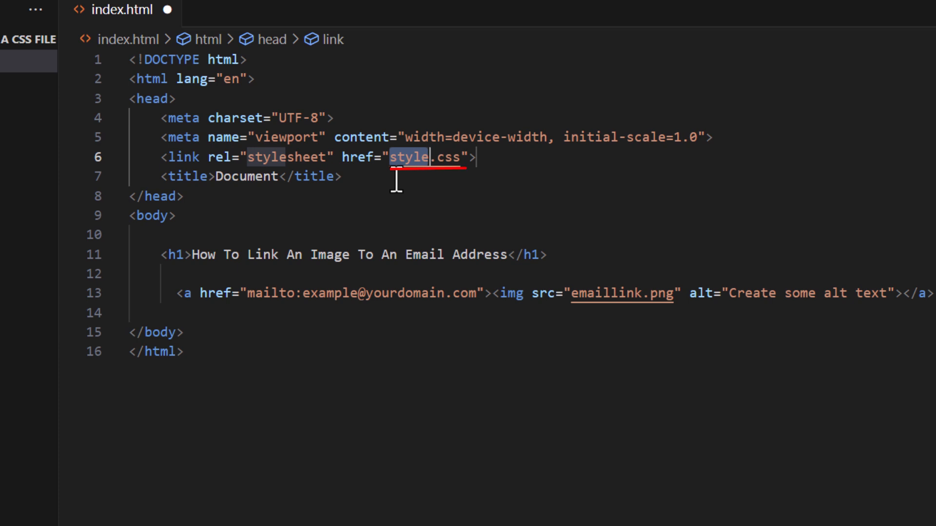
pyautogui.moveTo(421, 182)
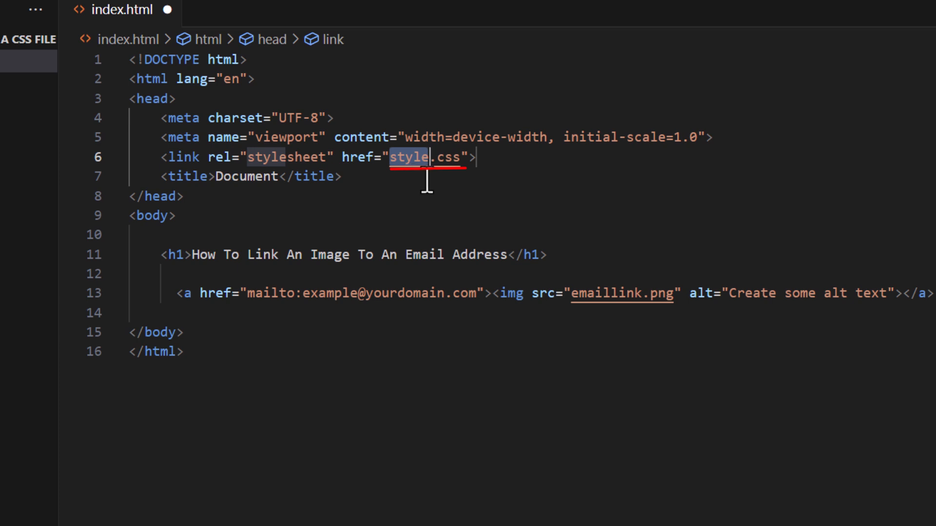
pyautogui.moveTo(406, 167)
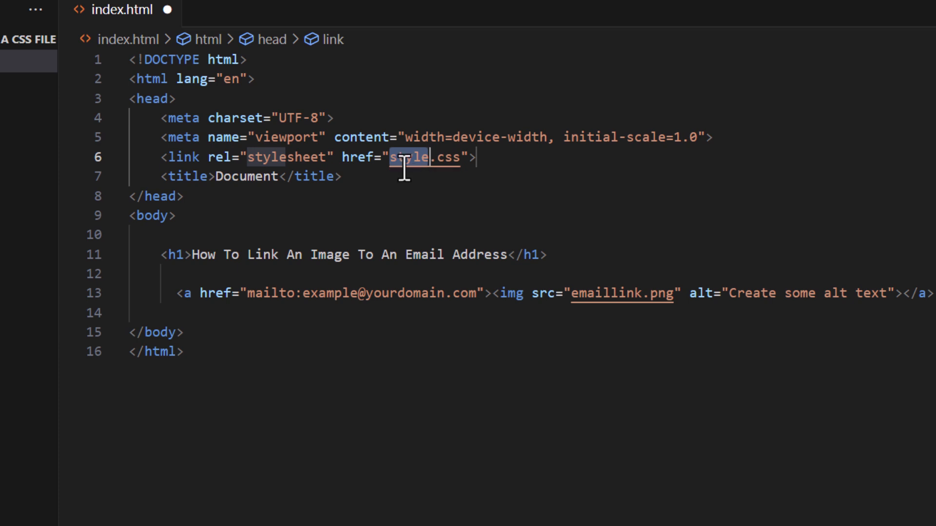
pyautogui.moveTo(409, 166)
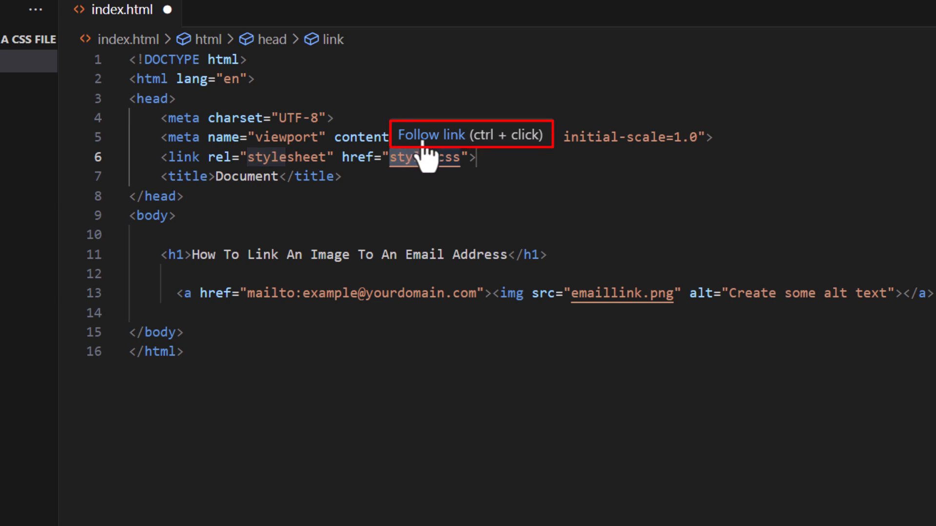
# Follow the style.css href link to open the empty style.css file
pyautogui.click(424, 157)
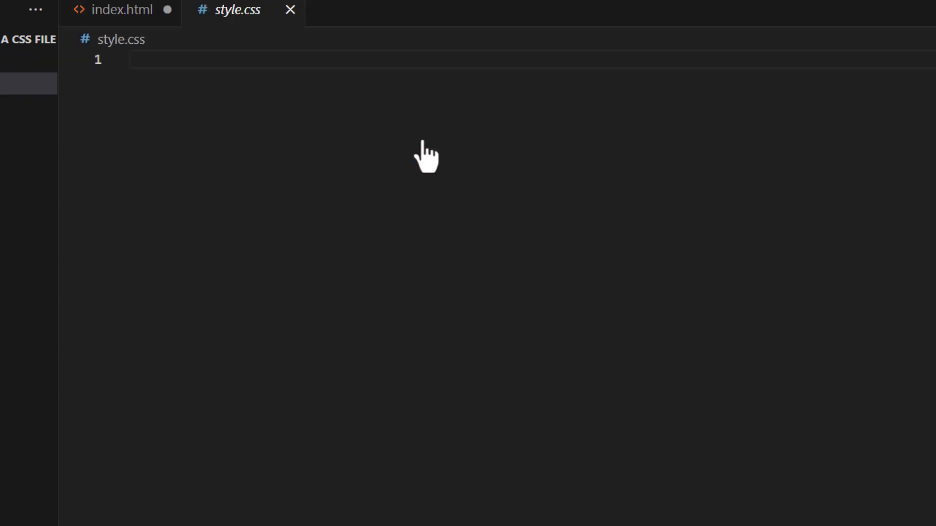
pyautogui.moveTo(366, 98)
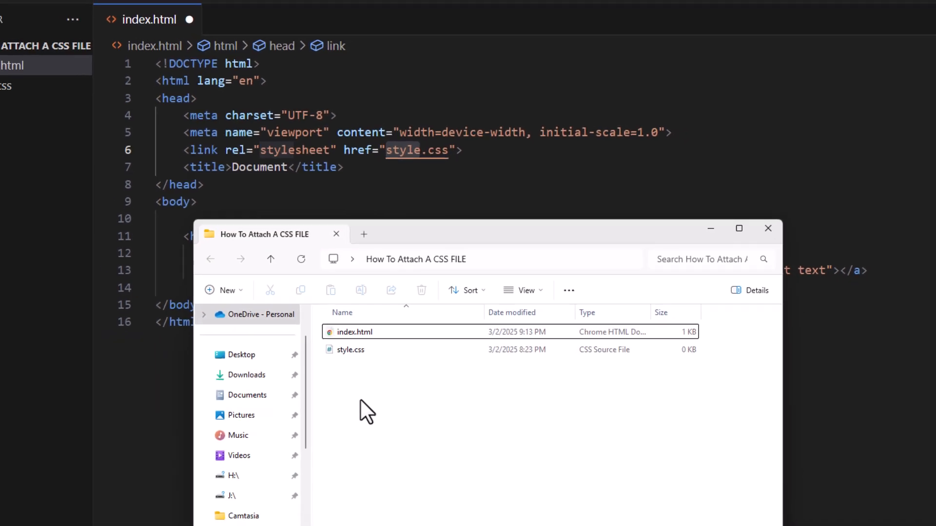
# Create a new folder named 'CSS' alongside index.html and style.css
pyautogui.rightClick(367, 411)
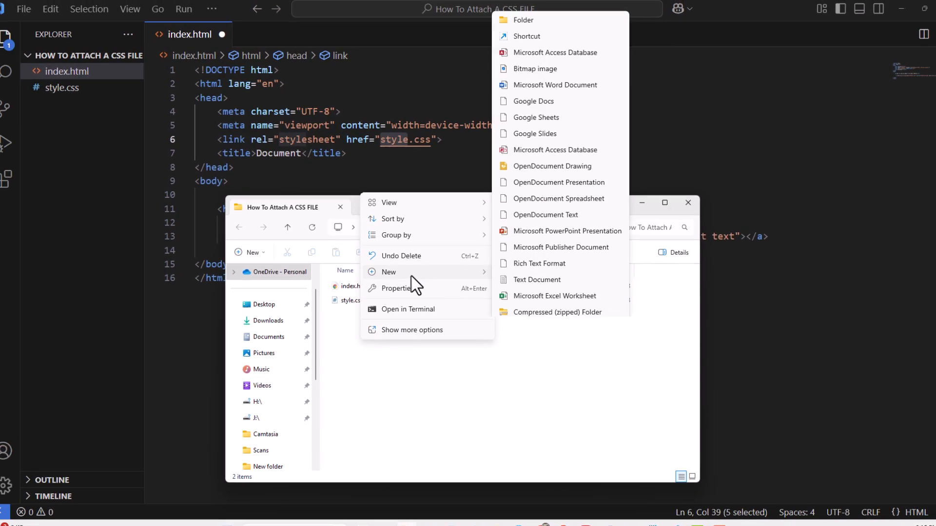
pyautogui.click(523, 20)
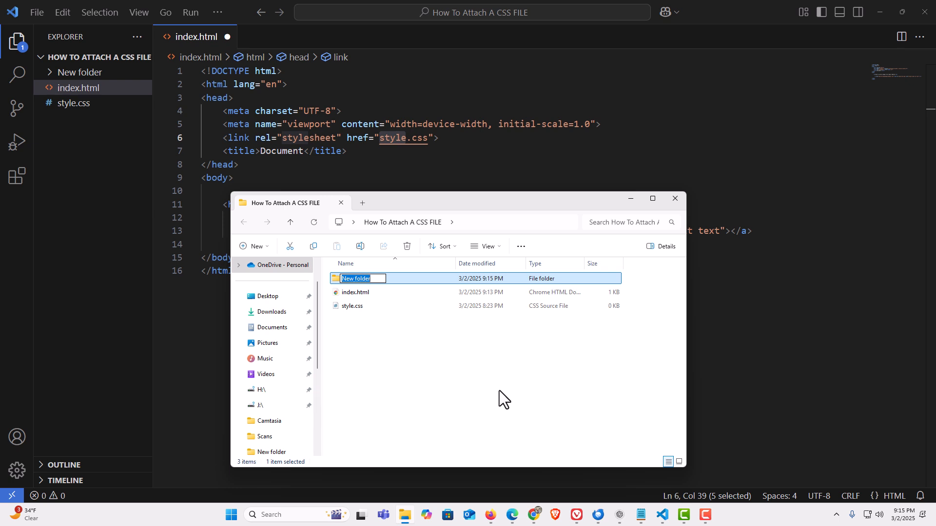
pyautogui.write('CSS')
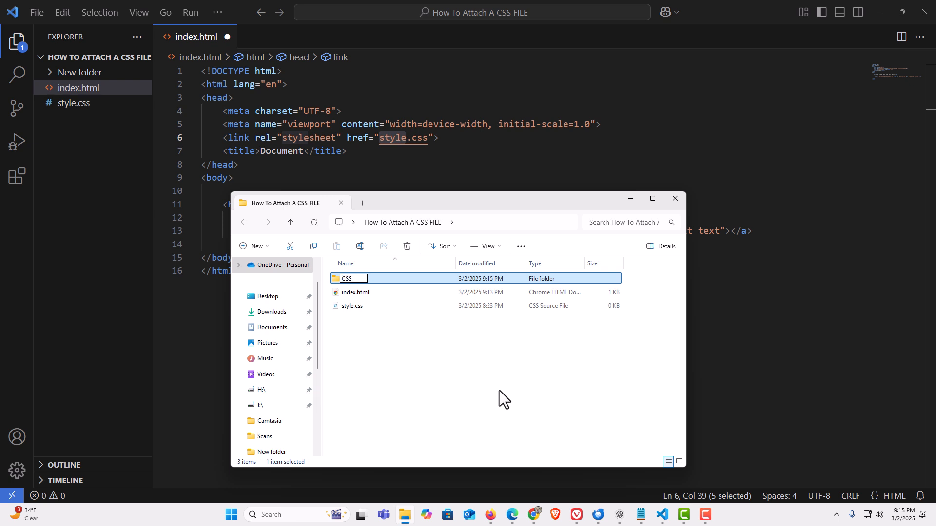
pyautogui.press('Return')
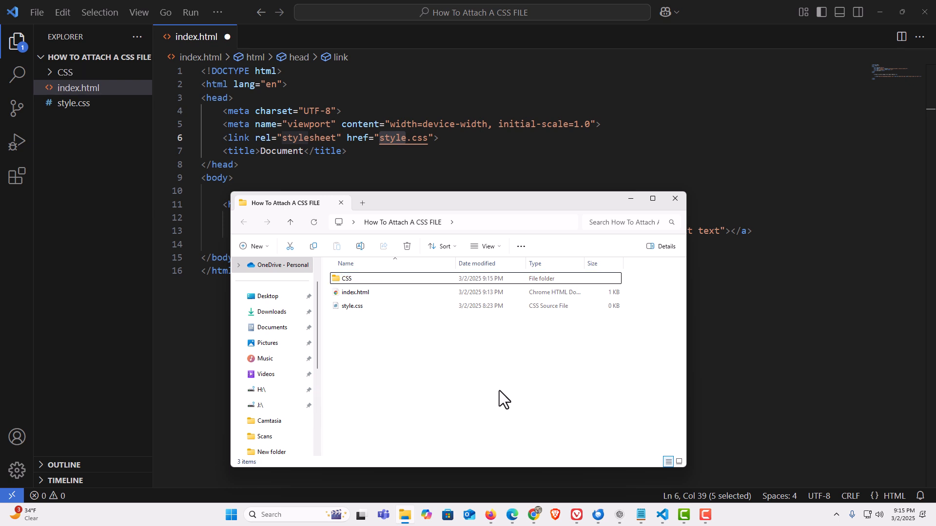
# Drag style.css into the CSS folder and open CSS to view its contents
pyautogui.click(352, 305)
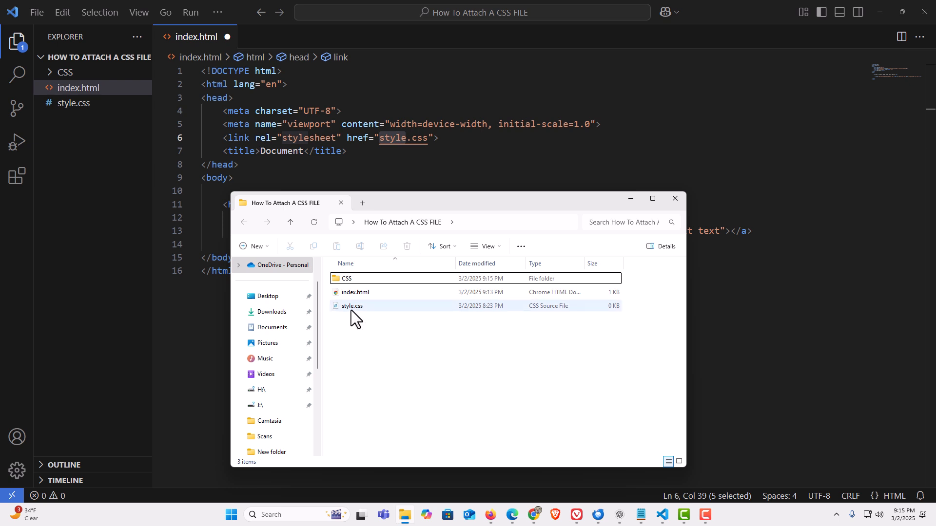
pyautogui.click(352, 305)
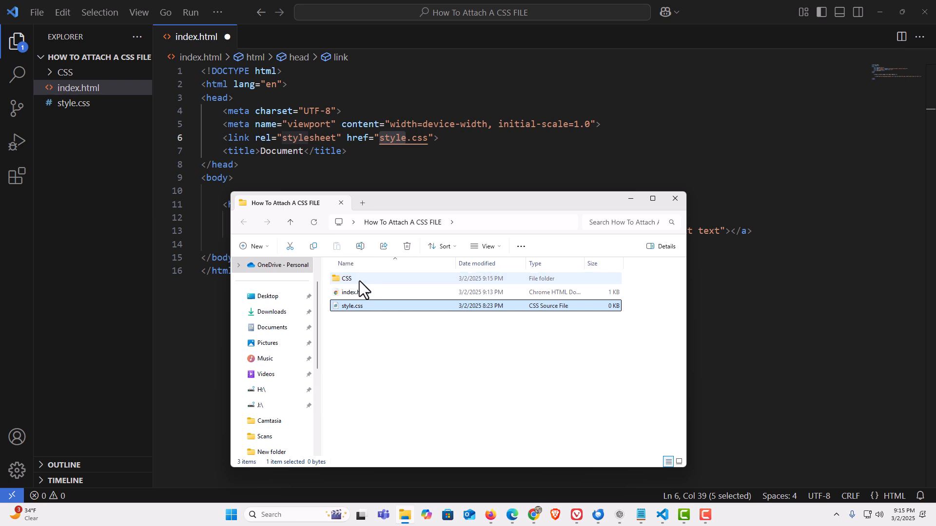
pyautogui.click(407, 246)
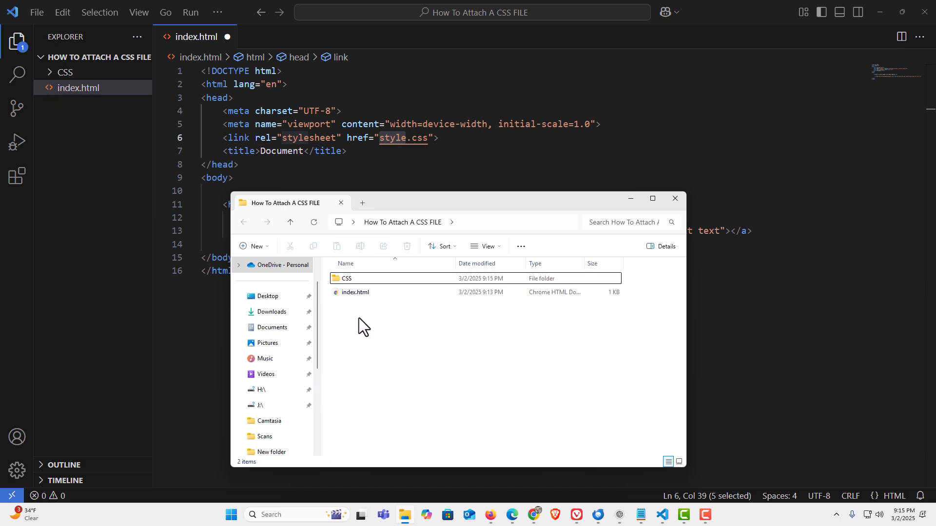
pyautogui.doubleClick(346, 278)
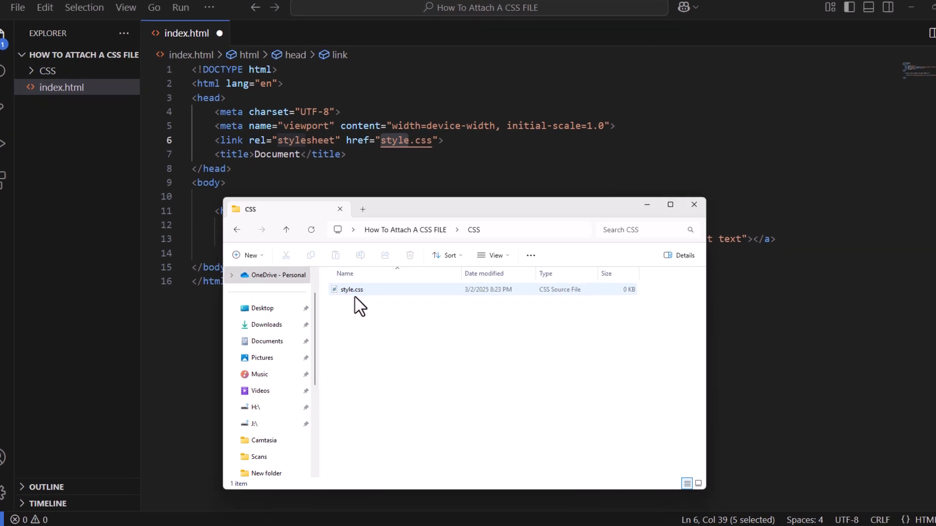
pyautogui.click(693, 205)
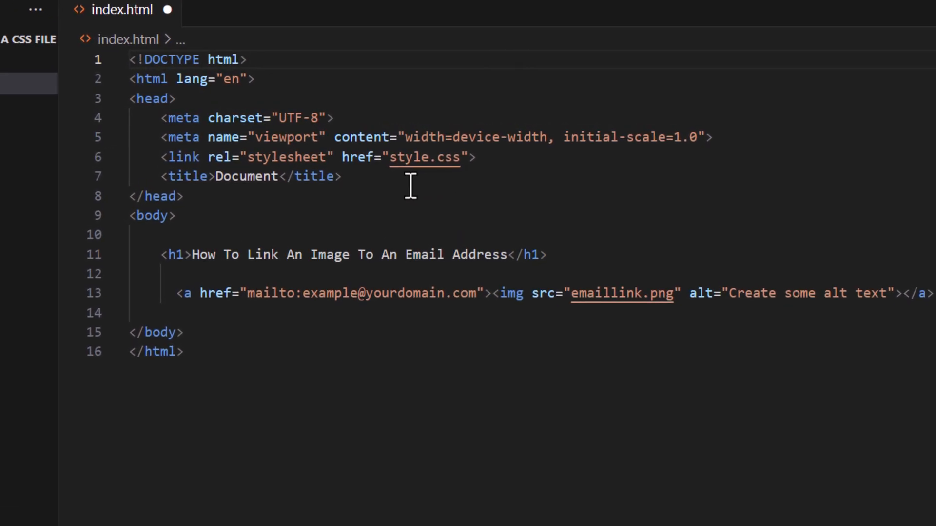
pyautogui.moveTo(406, 179)
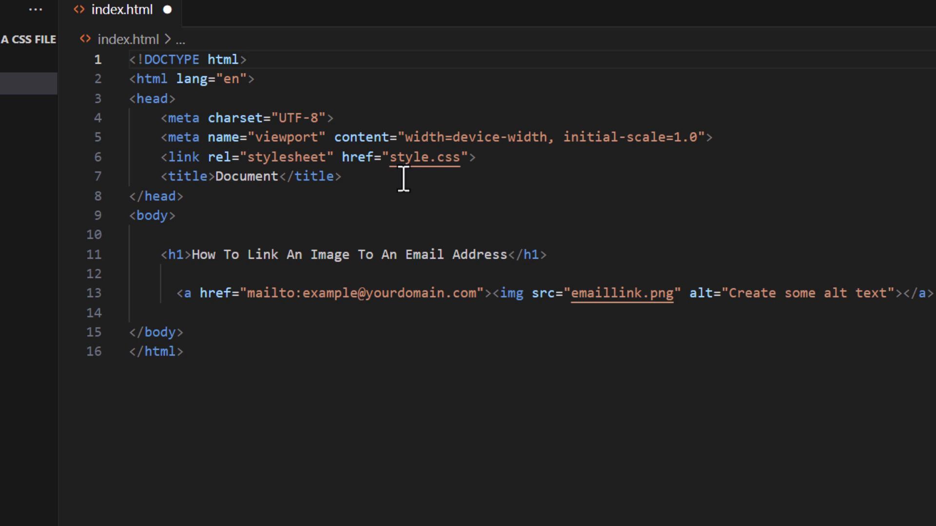
pyautogui.moveTo(444, 182)
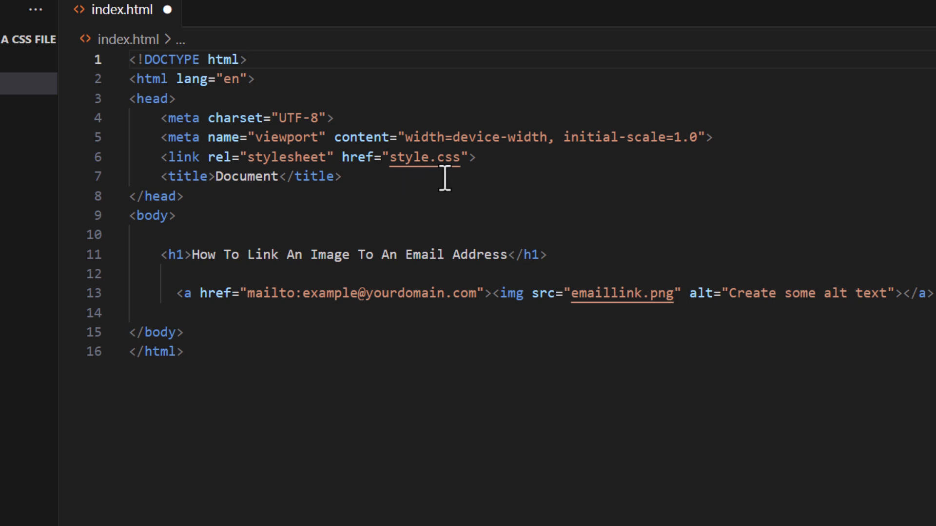
pyautogui.moveTo(399, 183)
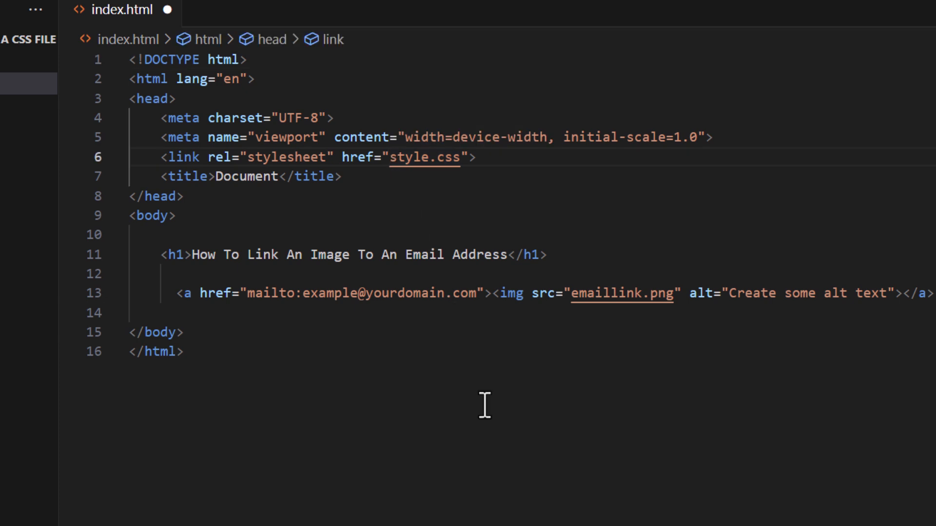
# Change the line 6 href to 'CSS/style.css'
pyautogui.write('CSS/')
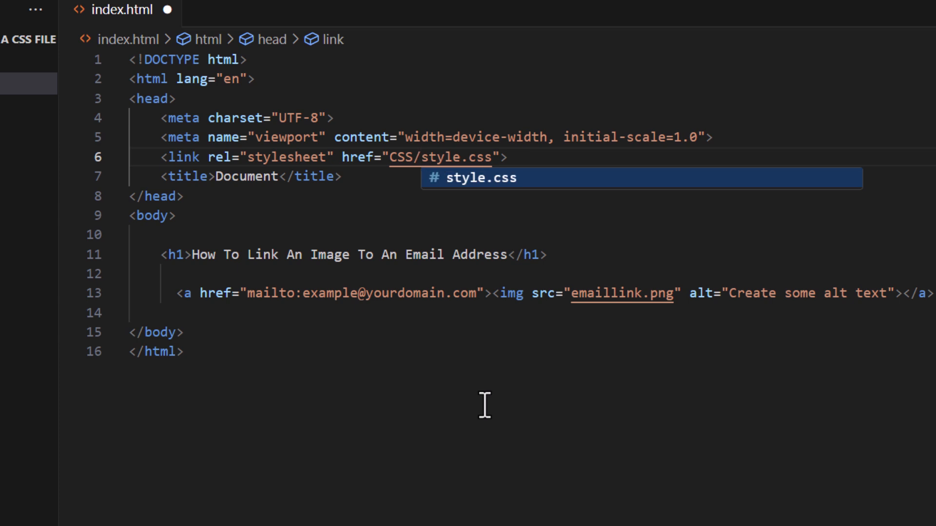
pyautogui.moveTo(449, 215)
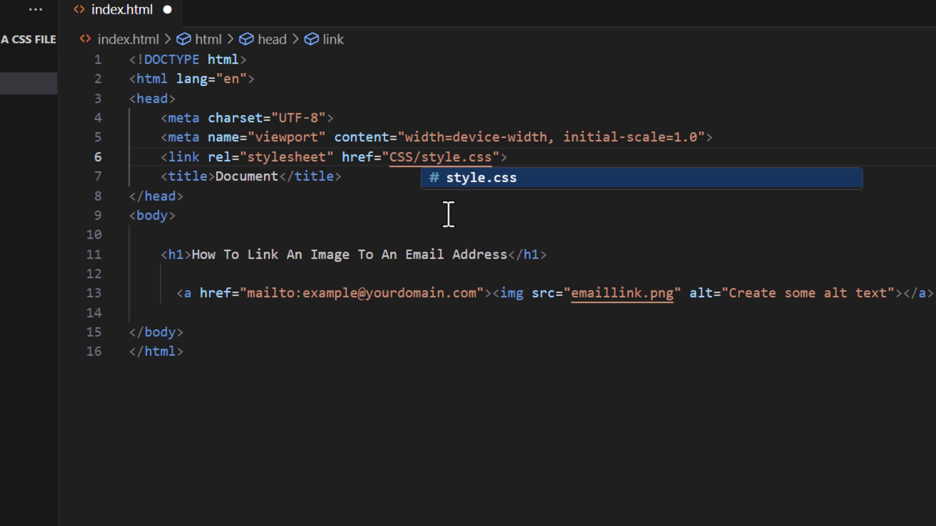
pyautogui.moveTo(399, 182)
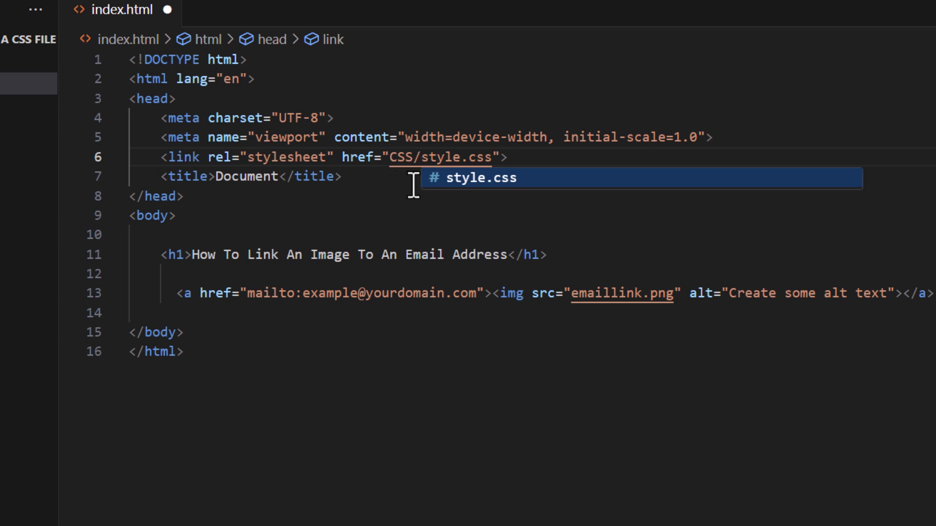
pyautogui.moveTo(492, 206)
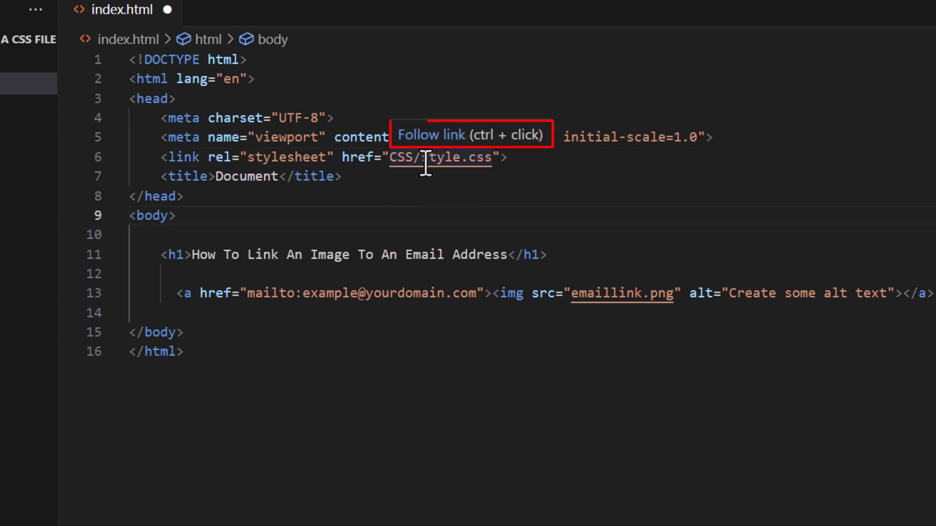
# Follow the CSS/style.css link to open style.css from the CSS folder
pyautogui.click(440, 157)
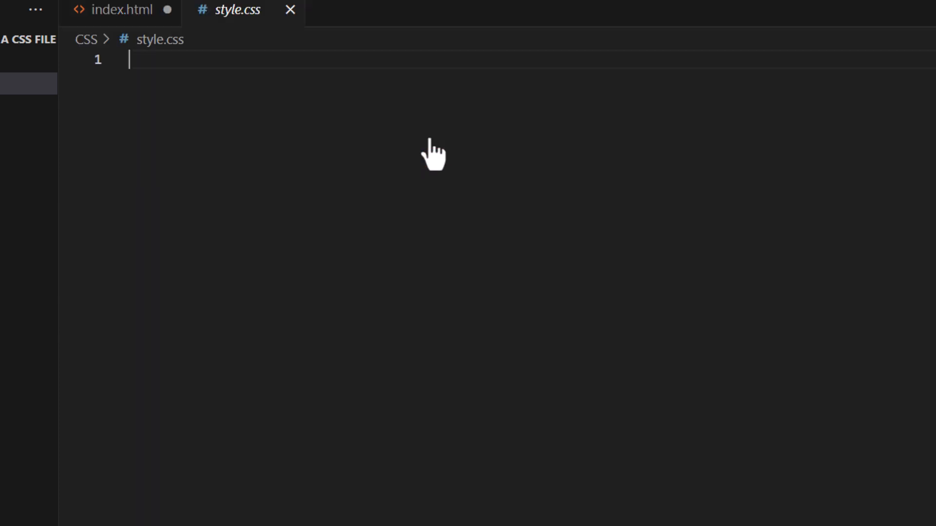
pyautogui.moveTo(375, 255)
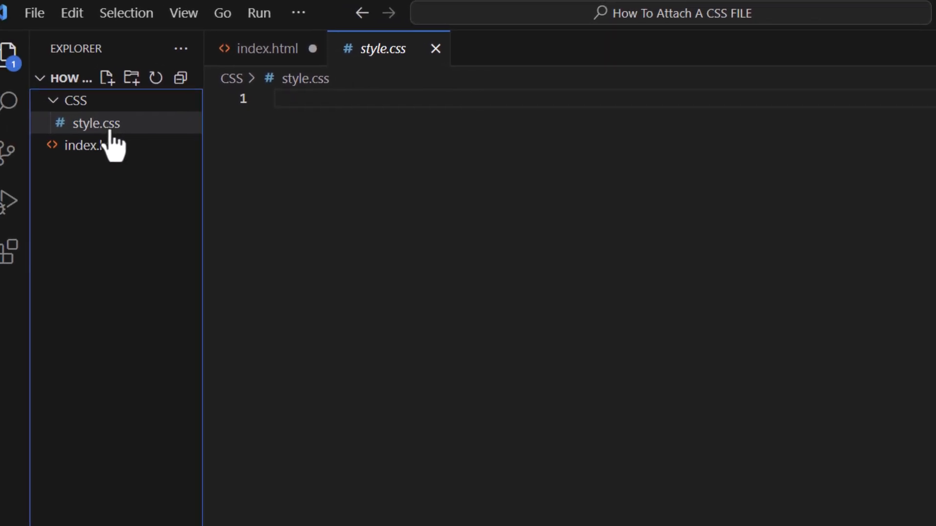
# Move style.css to the project root, then see the CSS/style.css link fail as not found
pyautogui.moveTo(92, 123); pyautogui.dragTo(92, 145)
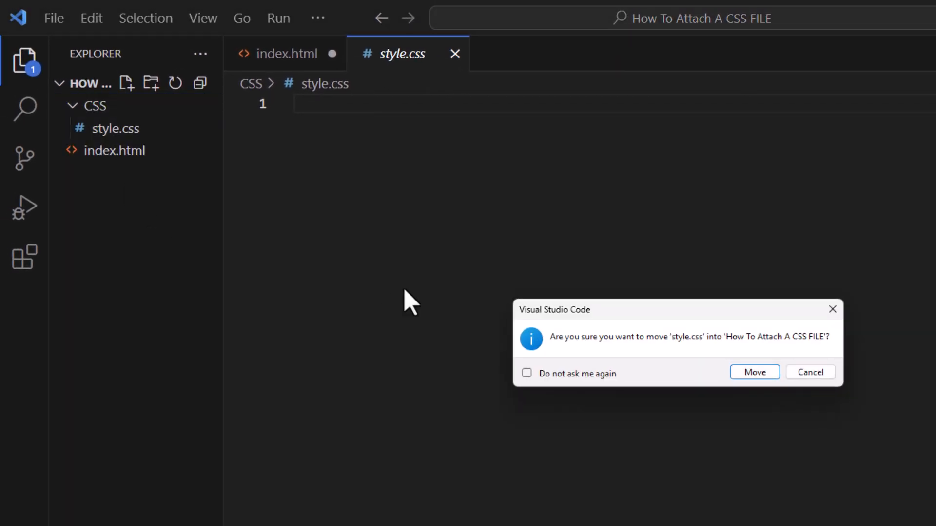
pyautogui.click(754, 372)
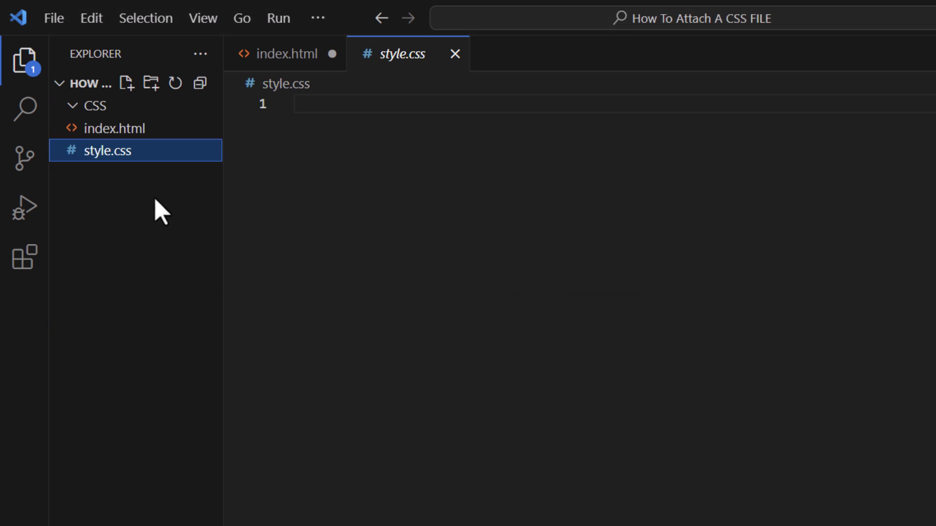
pyautogui.moveTo(146, 184)
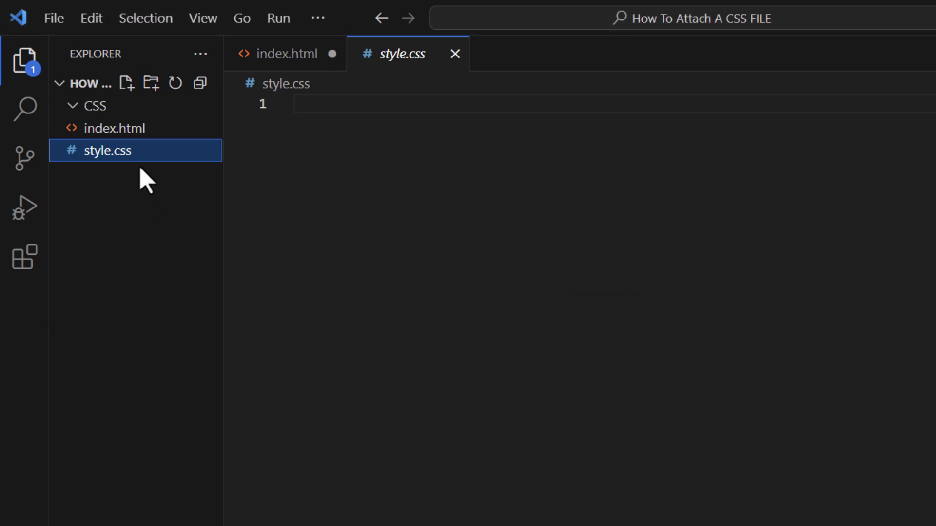
pyautogui.moveTo(285, 54)
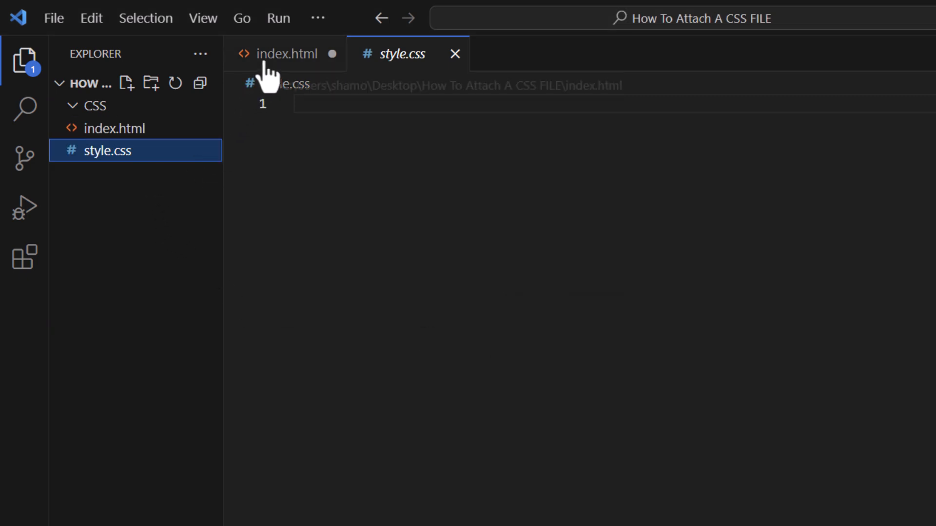
pyautogui.click(286, 54)
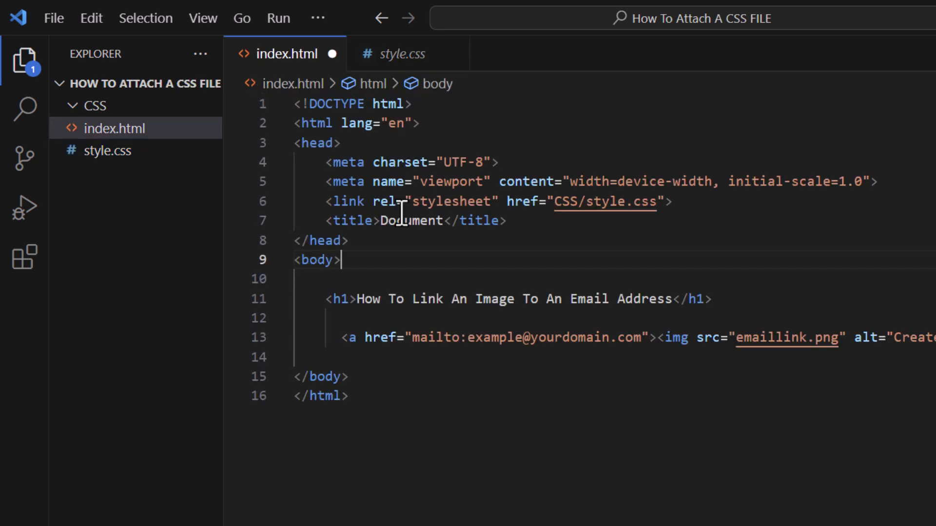
pyautogui.moveTo(561, 247)
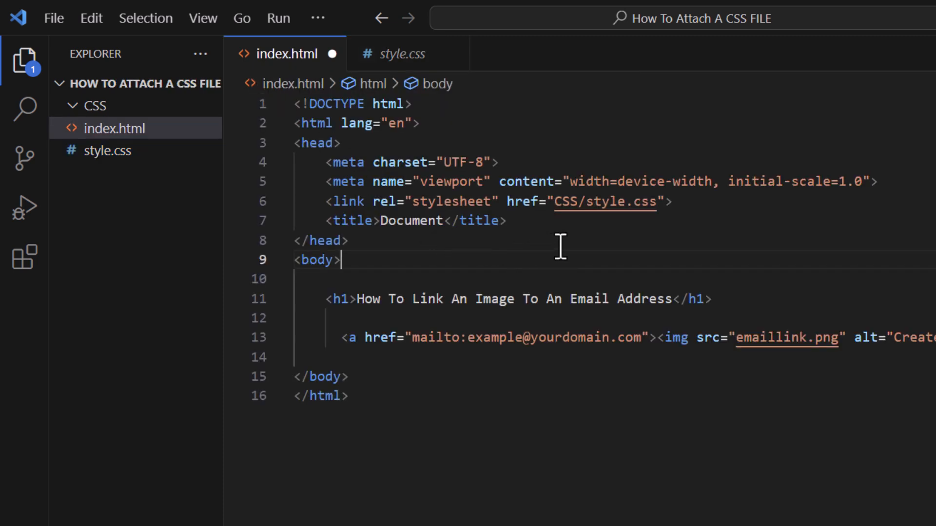
pyautogui.moveTo(596, 201)
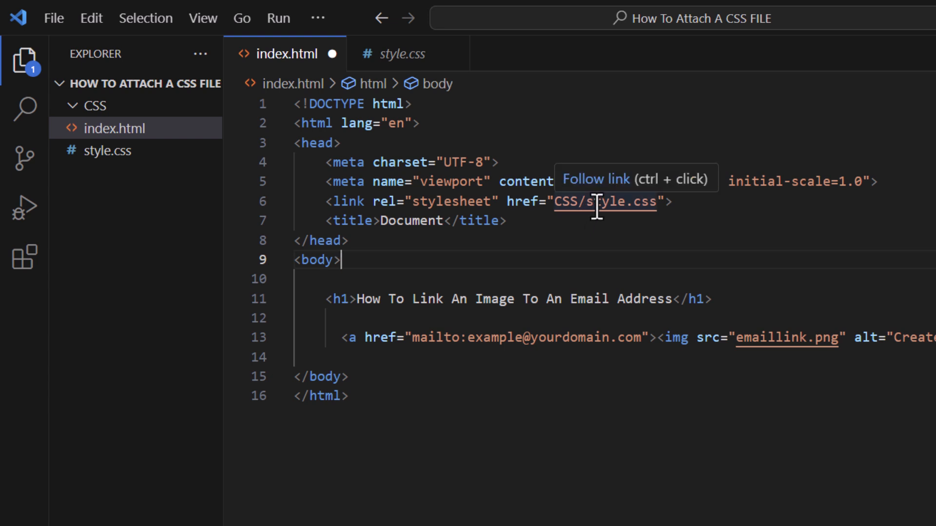
pyautogui.click(603, 201)
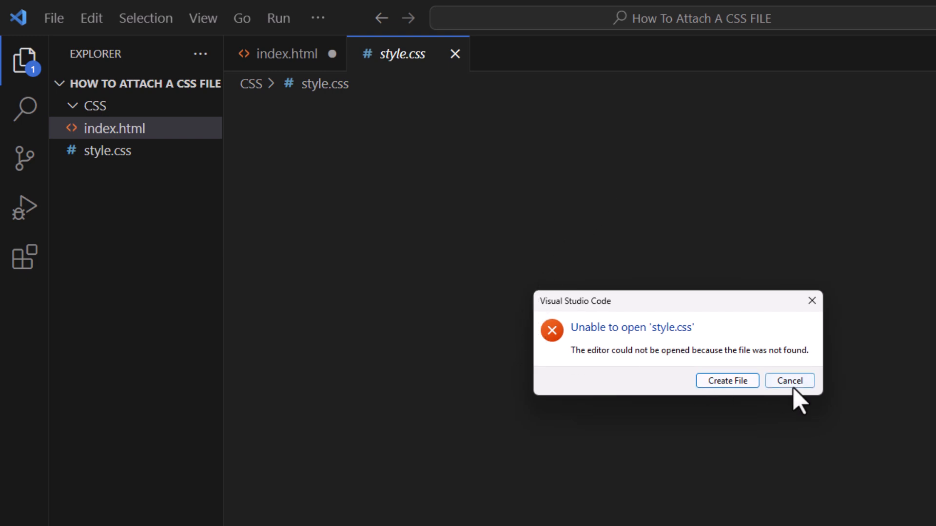
pyautogui.click(788, 380)
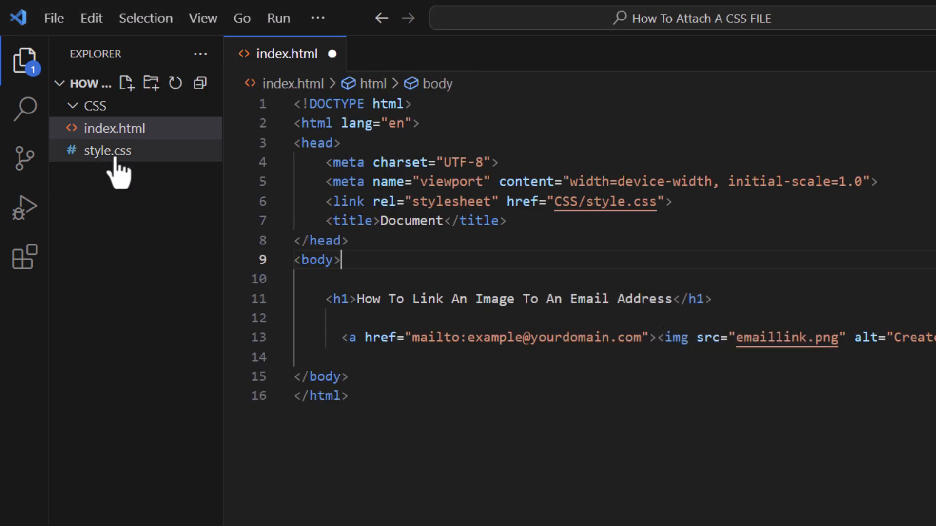
# Move style.css back into CSS and confirm the CSS/style.css link opens it
pyautogui.moveTo(107, 150); pyautogui.dragTo(96, 105)
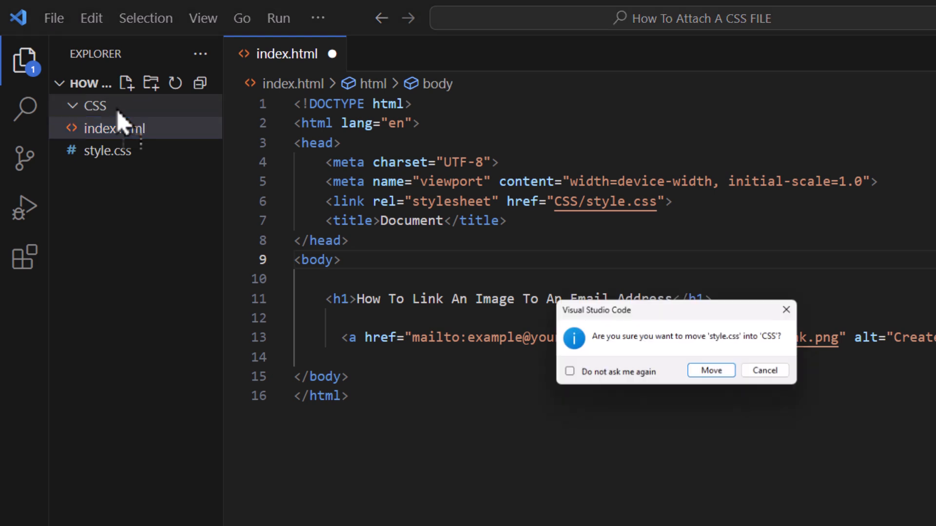
pyautogui.click(710, 370)
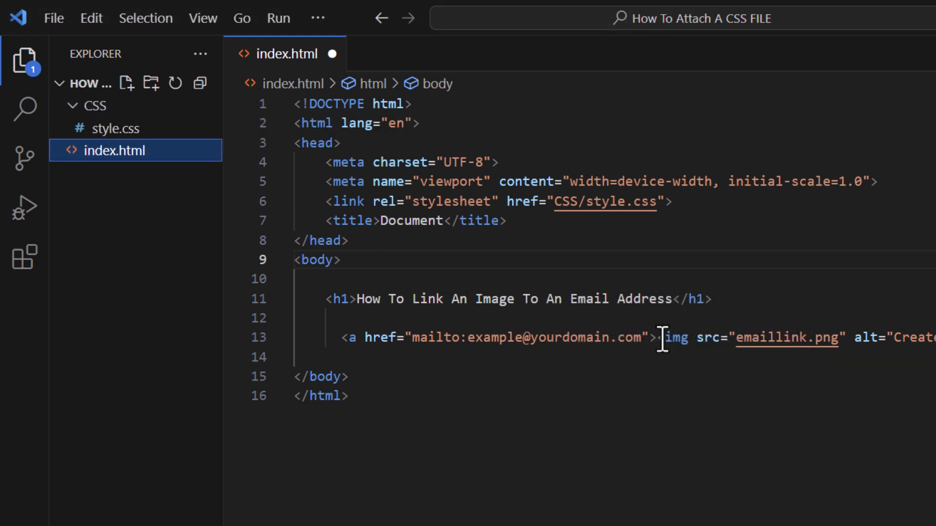
pyautogui.moveTo(604, 201)
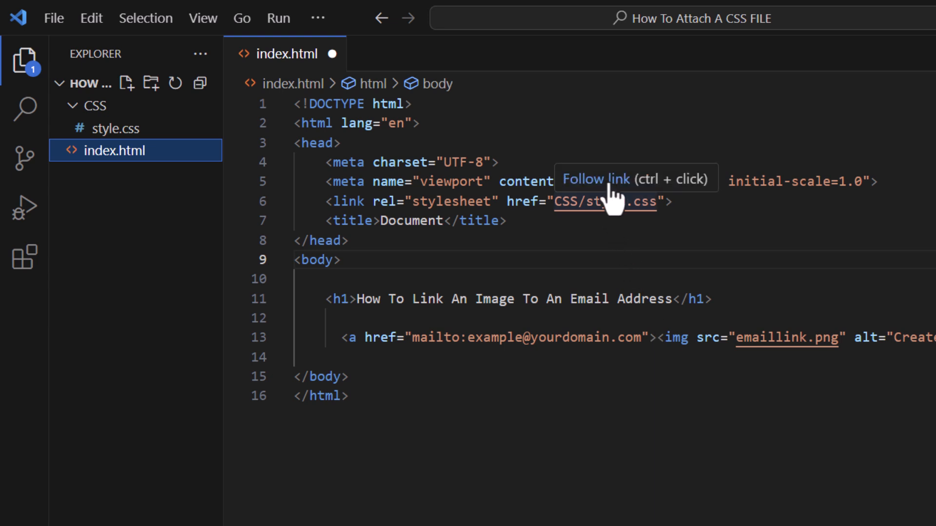
pyautogui.click(604, 201)
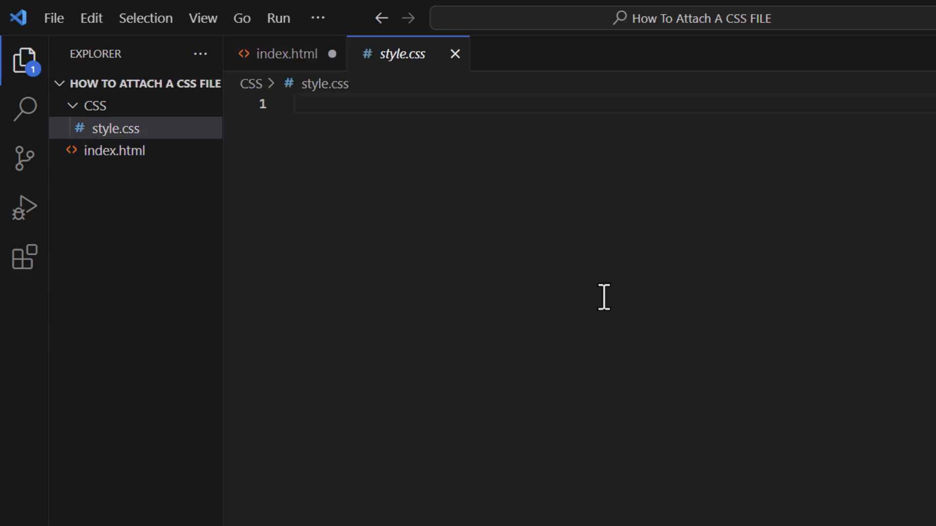
pyautogui.moveTo(600, 301)
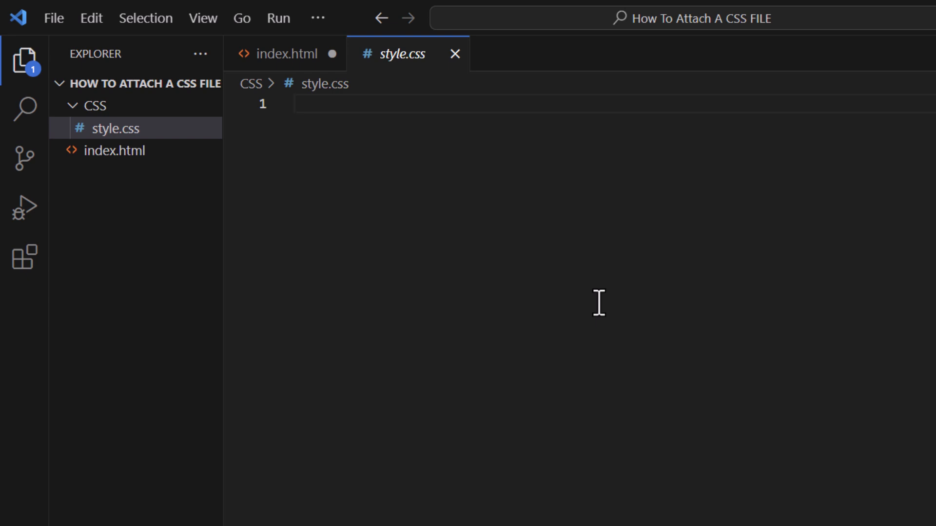
pyautogui.click(287, 54)
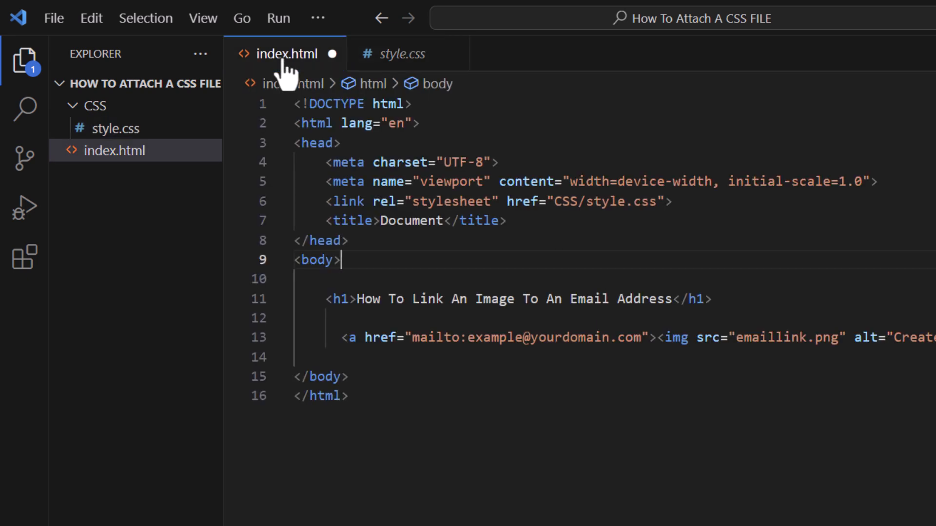
pyautogui.moveTo(511, 458)
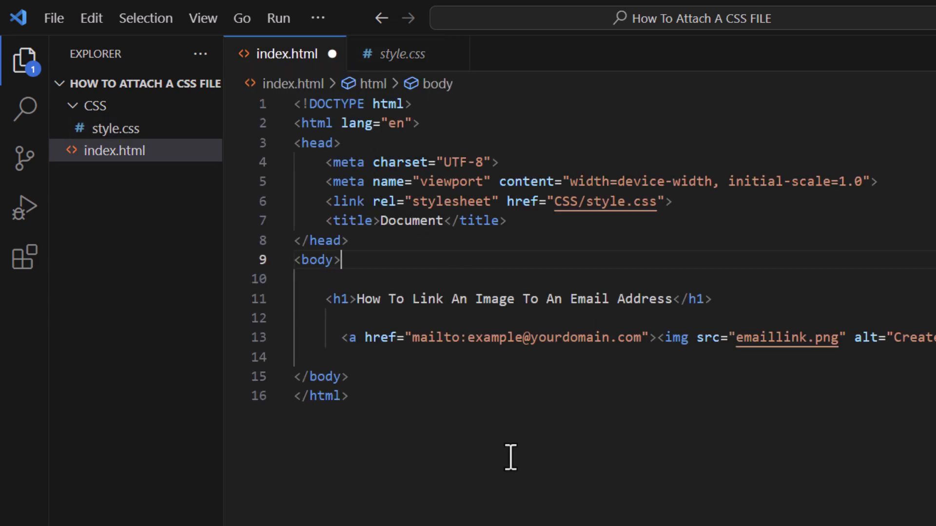